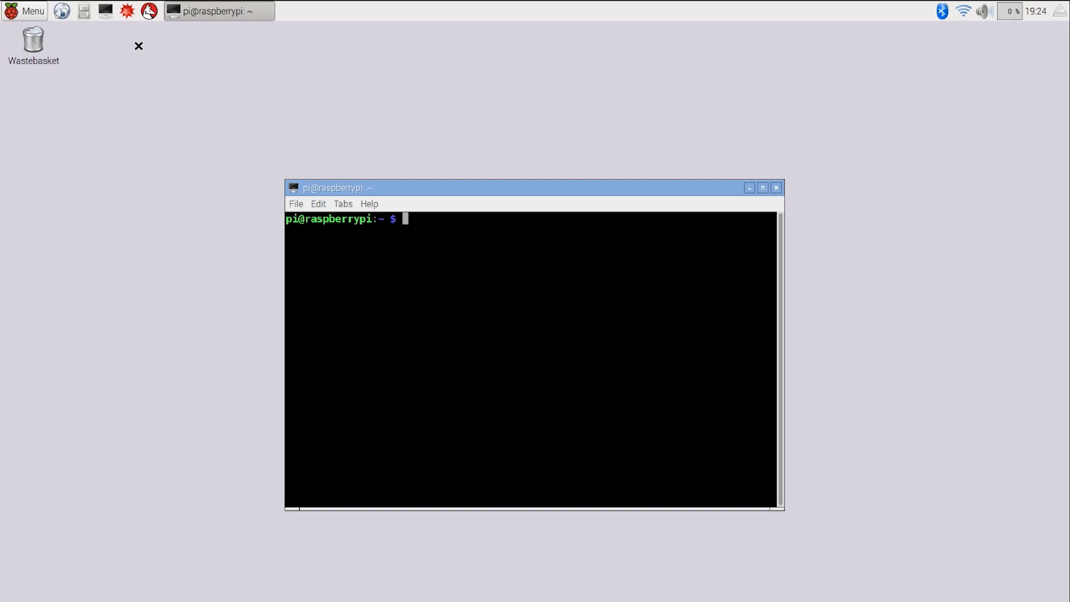
# - Update the package lists and install lighttpd plus php5-common, php5-cgi and php5
pyautogui.write('sudo apt-get update')
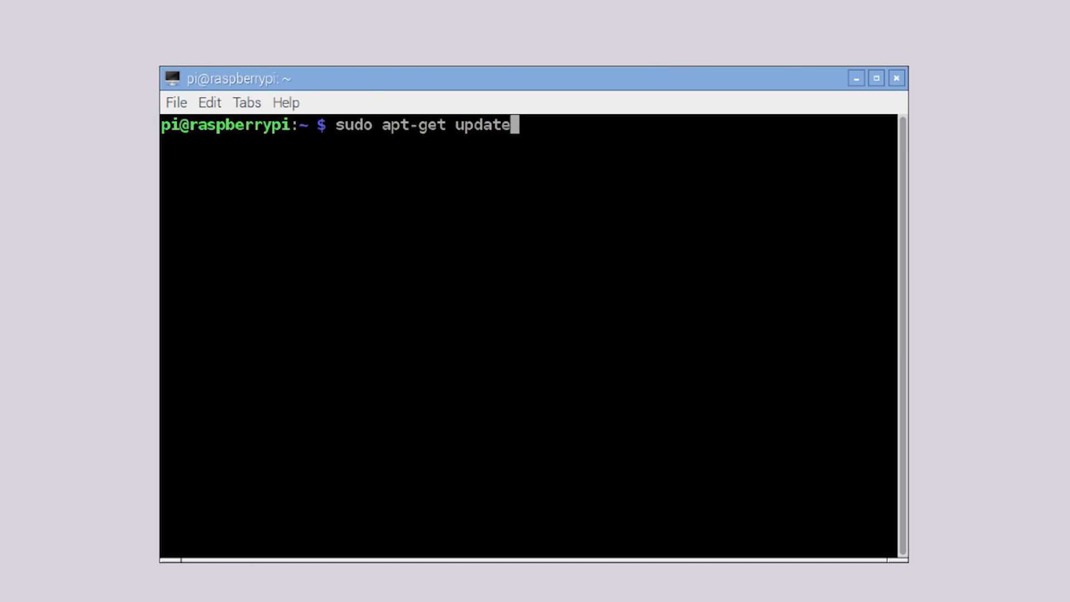
pyautogui.press('Return')
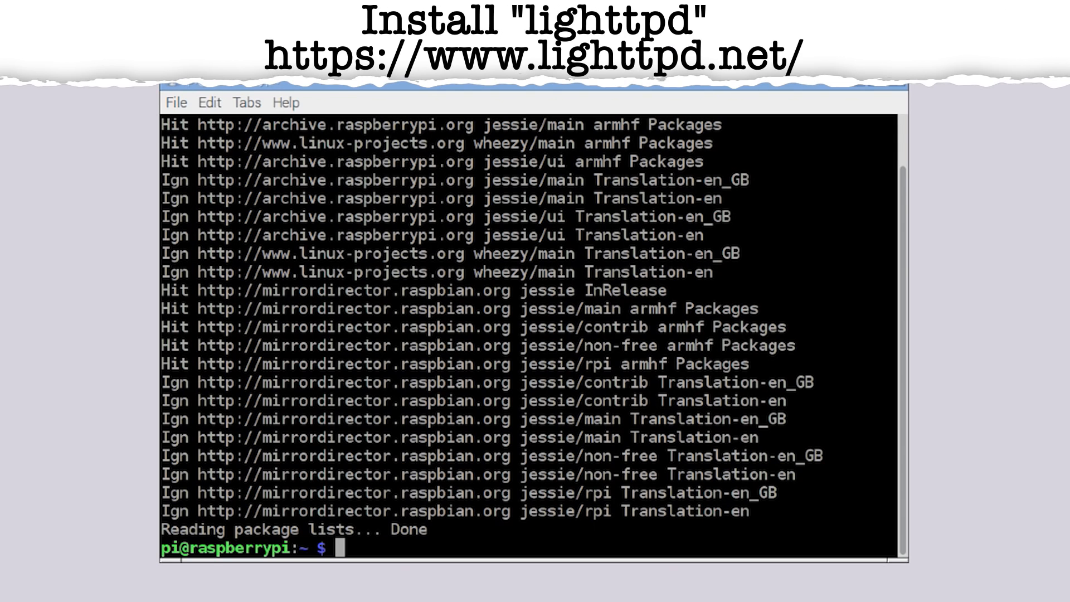
pyautogui.write('sudo apt-get install lighttpd')
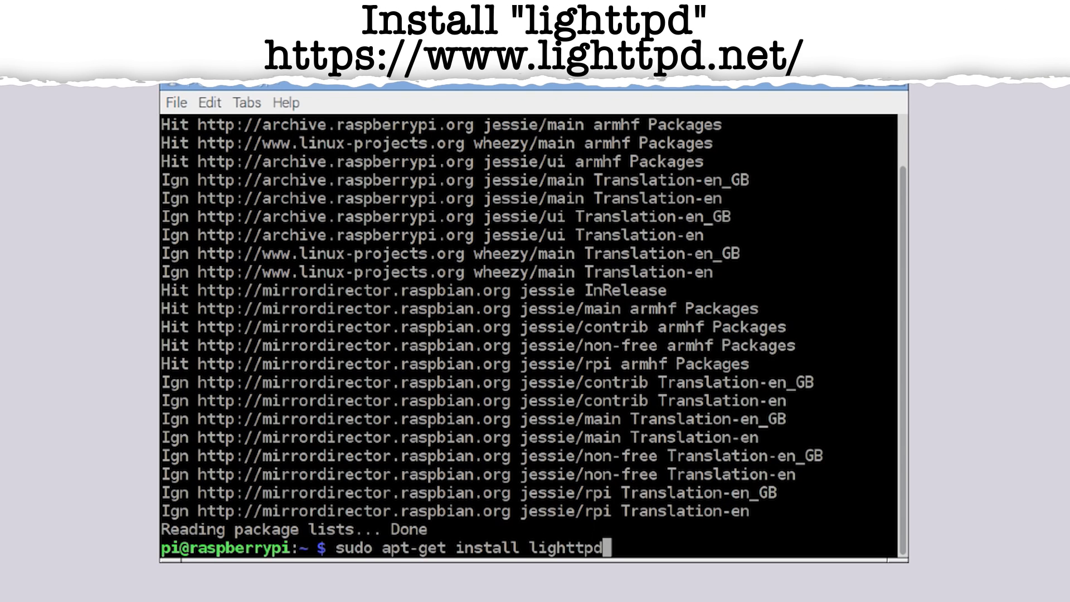
pyautogui.press('Return')
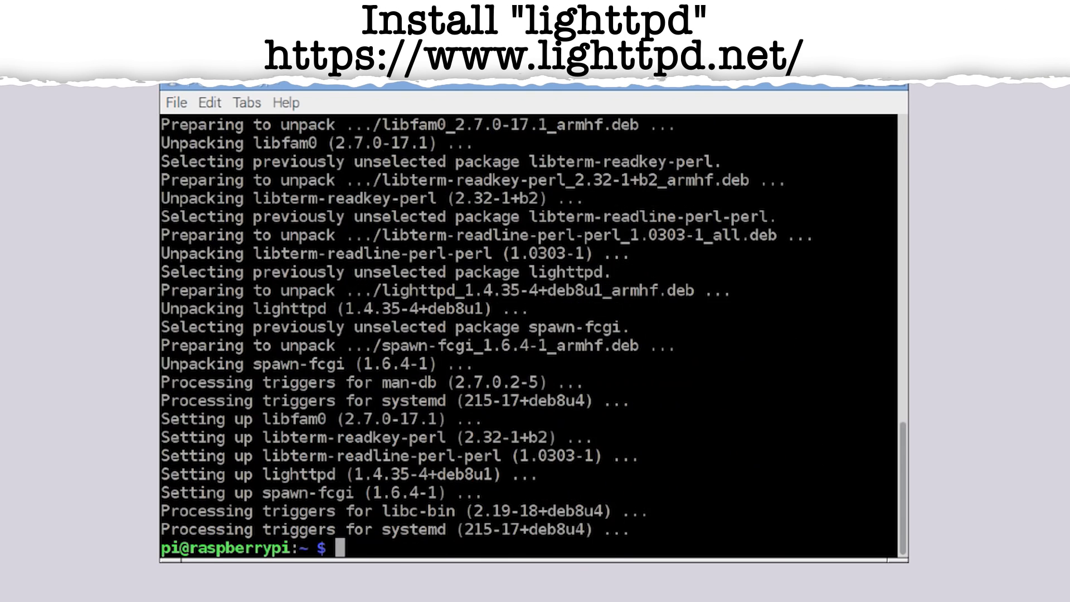
pyautogui.write('sudo apt-get install php5-common php5-cgi php5')
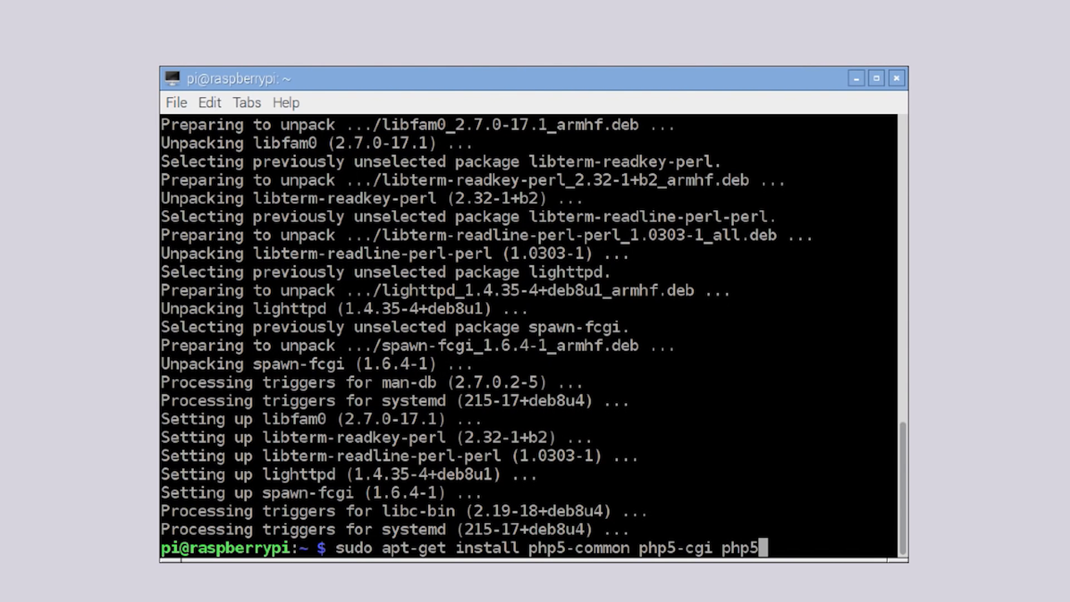
pyautogui.press('Return')
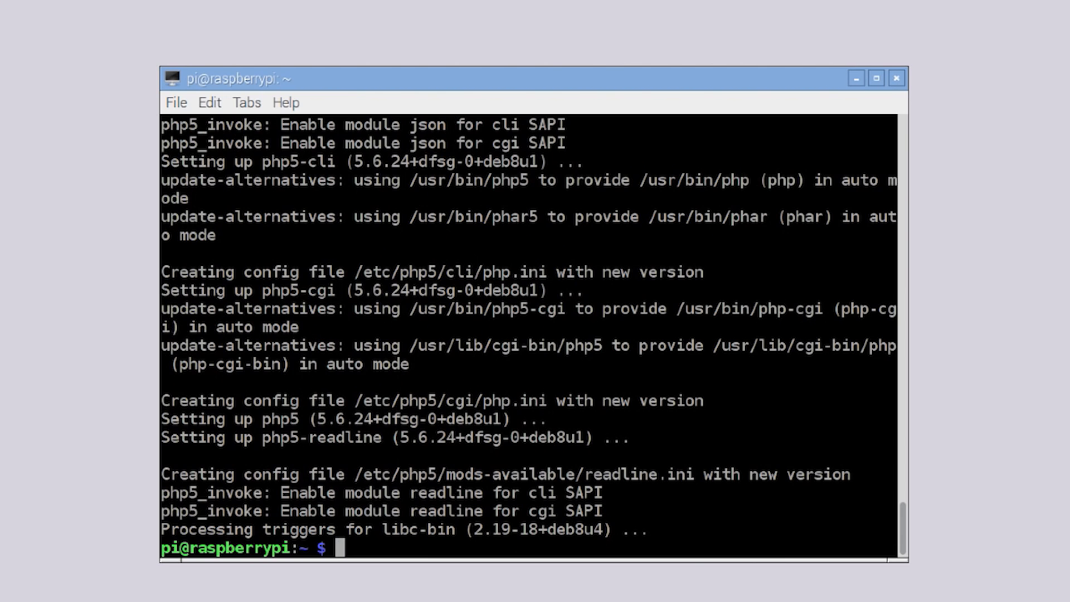
# - Enable the fastcgi-php module and force-reload the lighttpd service
pyautogui.write('sudo lighty-enable-mod fastcgi-php')
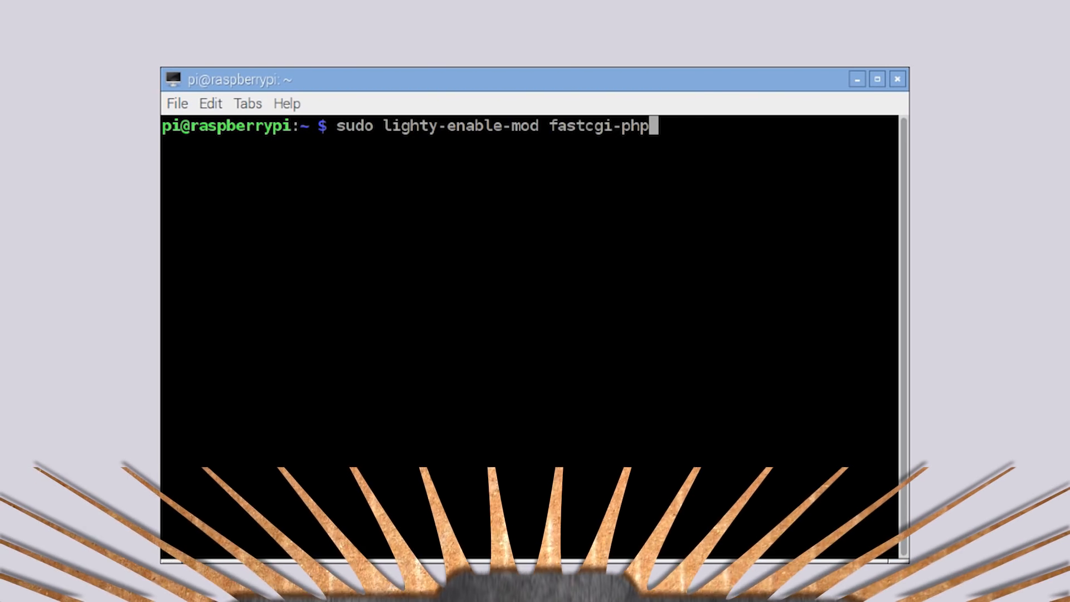
pyautogui.press('Return')
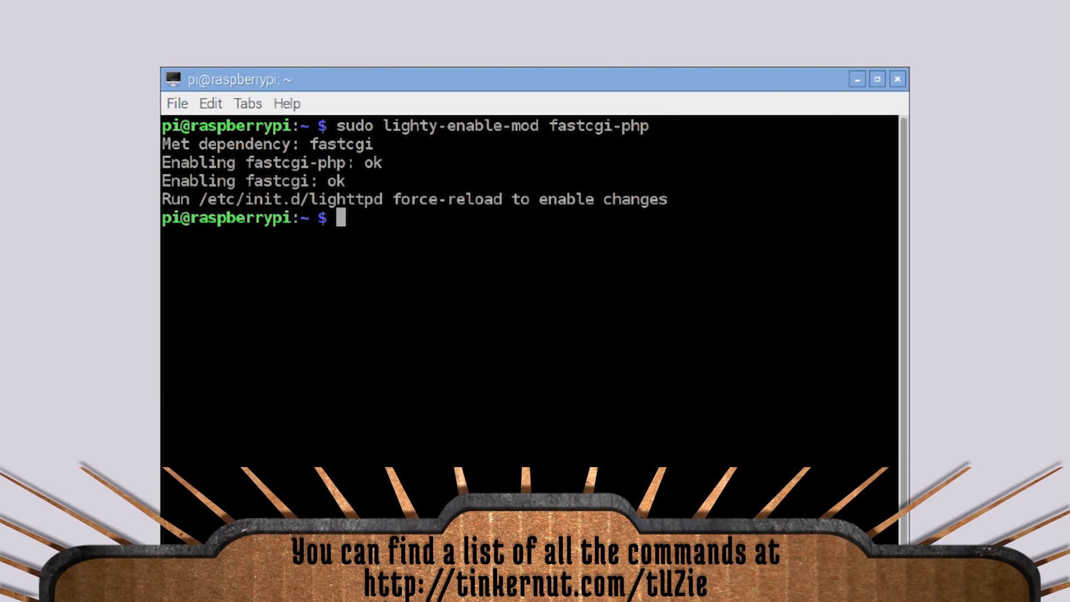
pyautogui.write('sudo service lighttpd force-reload')
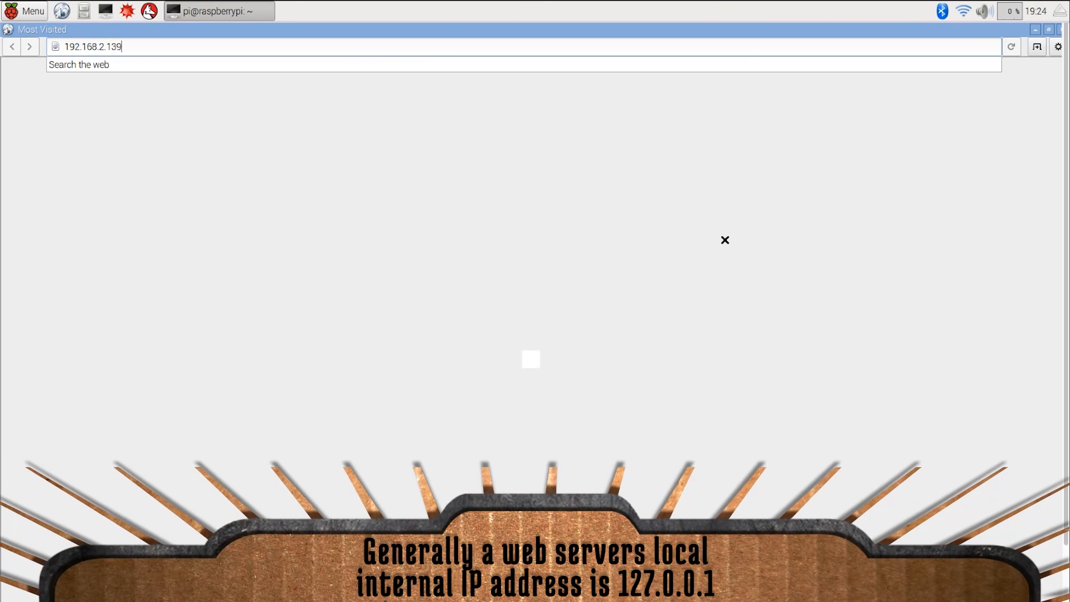
# - Load the page at the Pi's address 192.168.2.139 to verify the web server
pyautogui.press('Return')
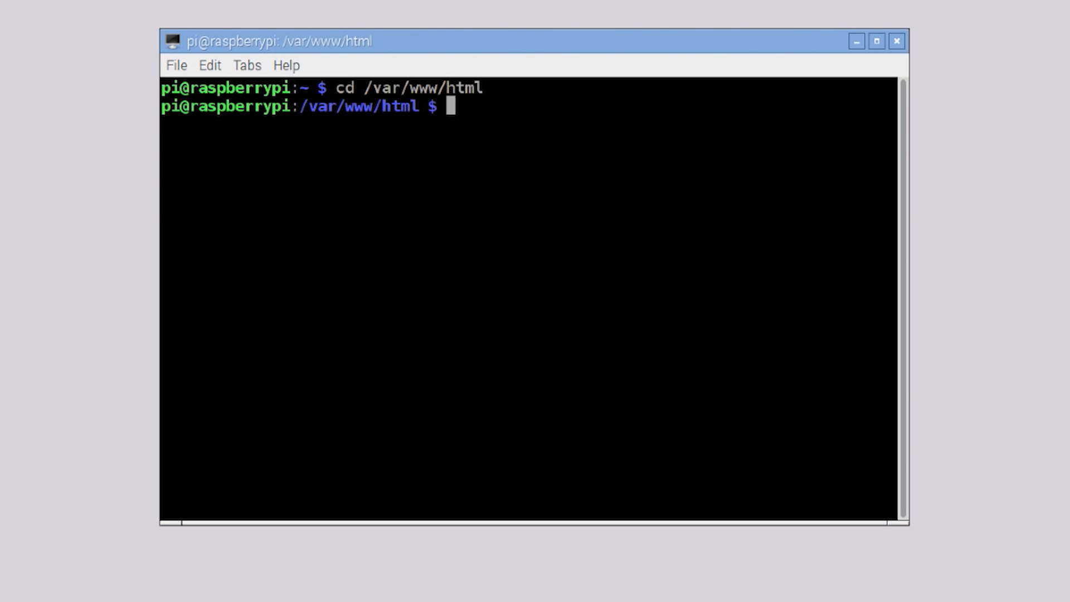
# - Download 360_cam_server.tar.gz from tinkernut.com into /var/www/html with sudo wget
pyautogui.write('sudo wget http')
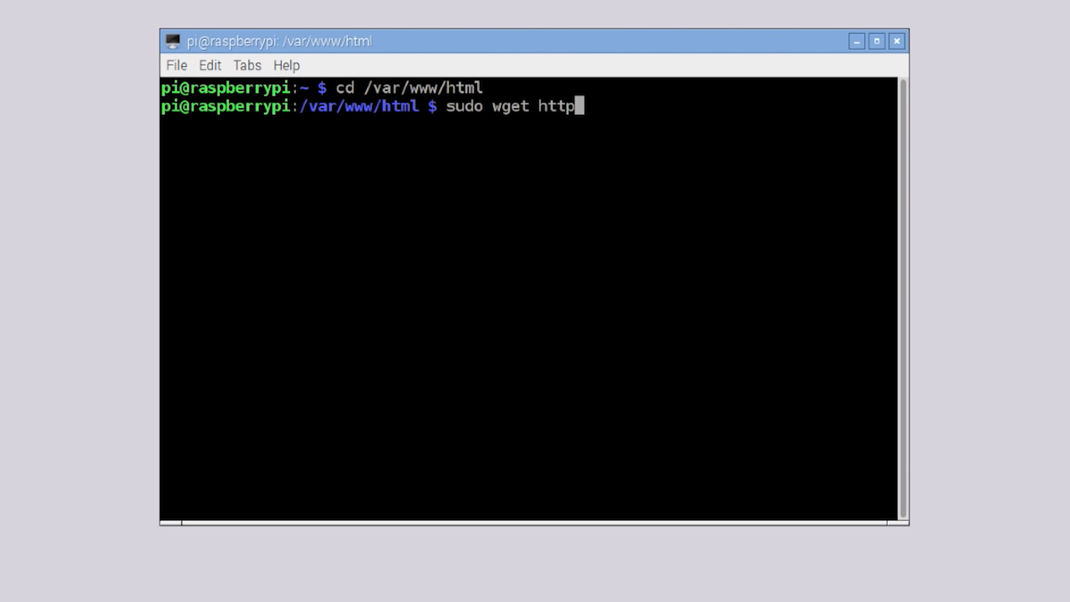
pyautogui.write('://www.tinkernut.com')
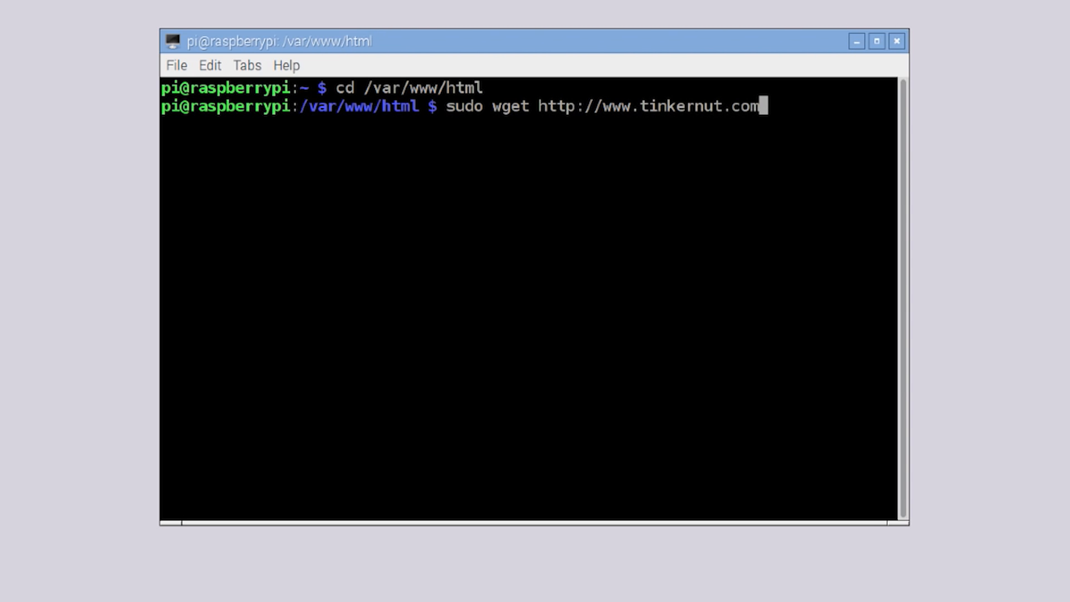
pyautogui.write('/demos/3')
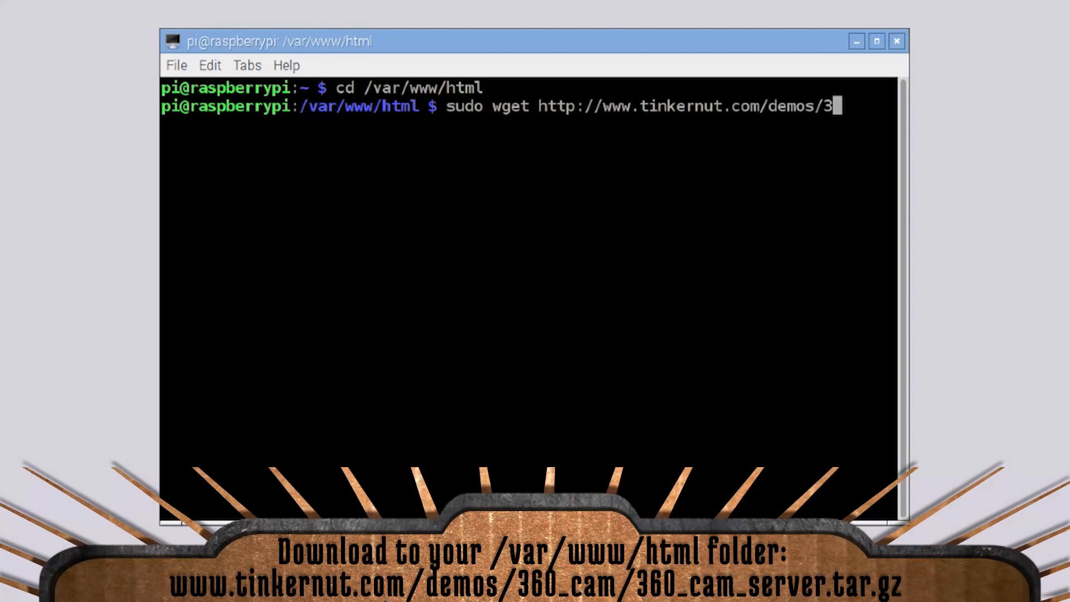
pyautogui.write('60_cam/360_ca')
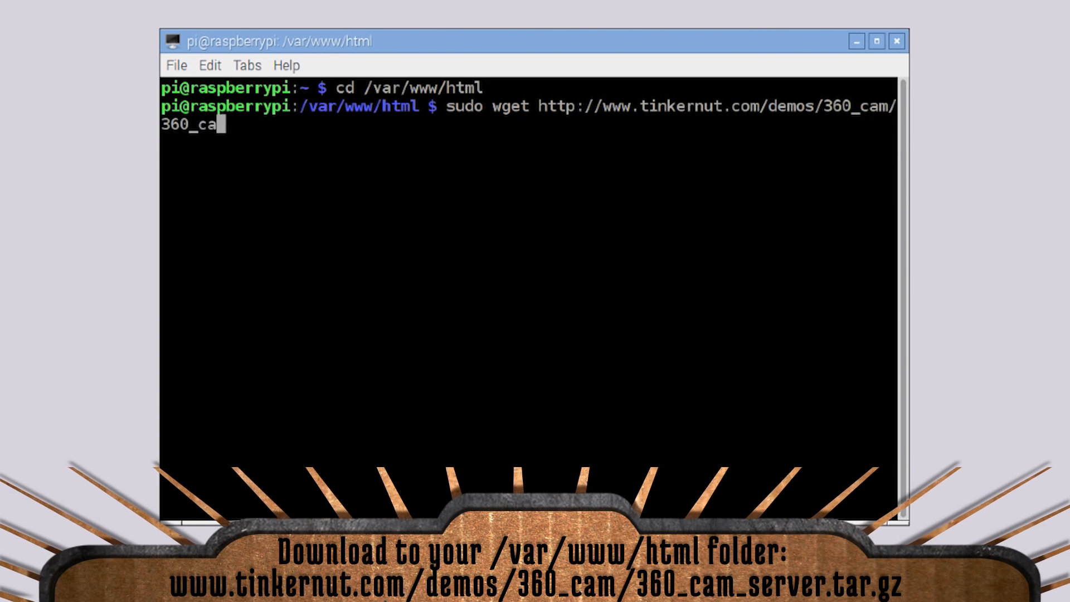
pyautogui.write('m_server.tar.g')
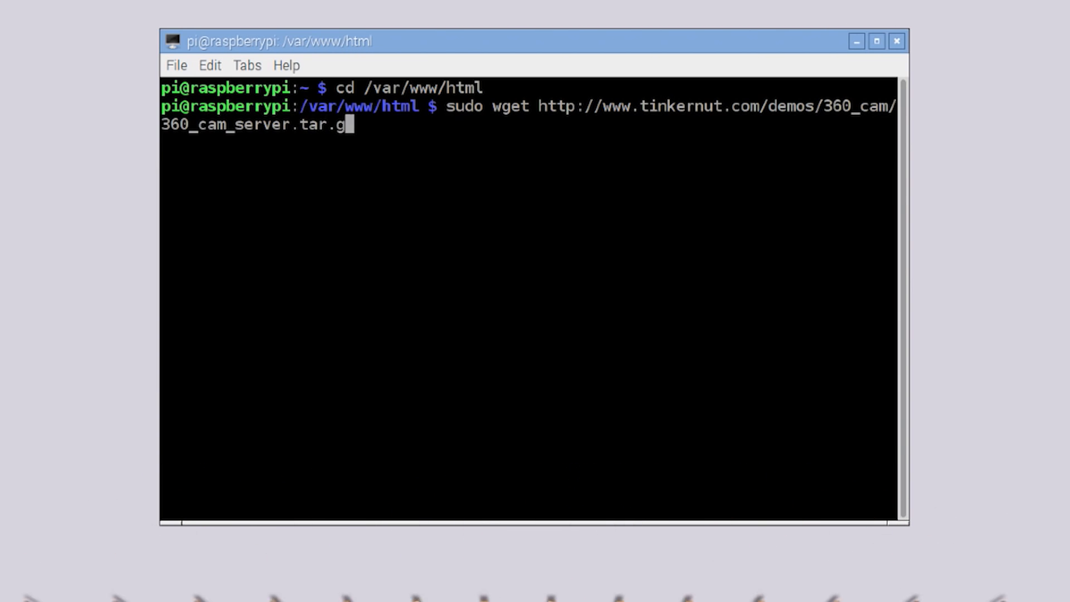
pyautogui.press('Return')
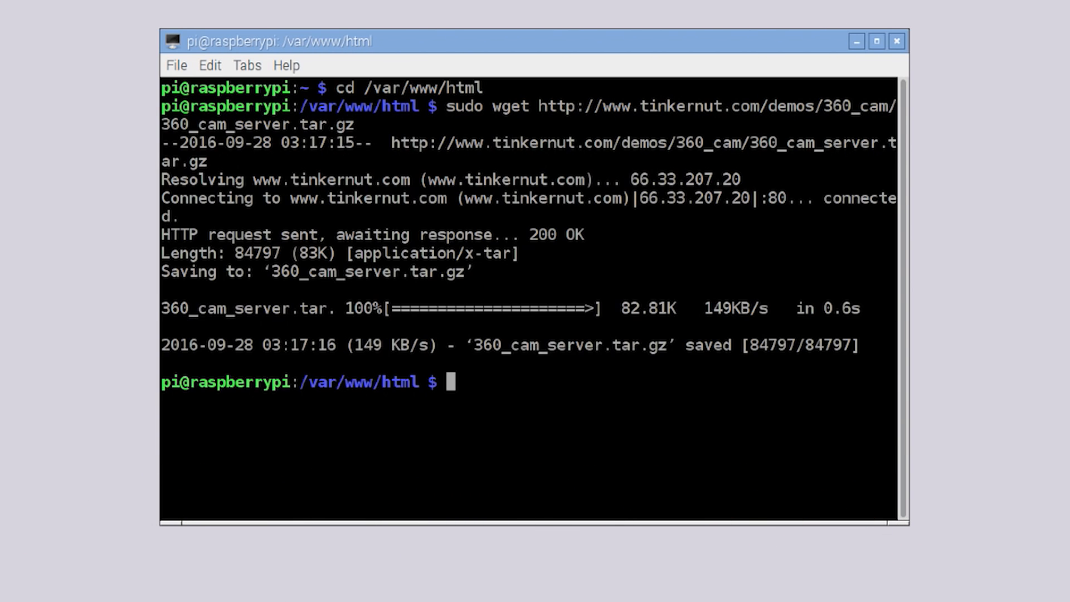
# - Extract 360_cam_server.tar.gz in place with sudo tar -xzvf
pyautogui.write('sudo tar -x')
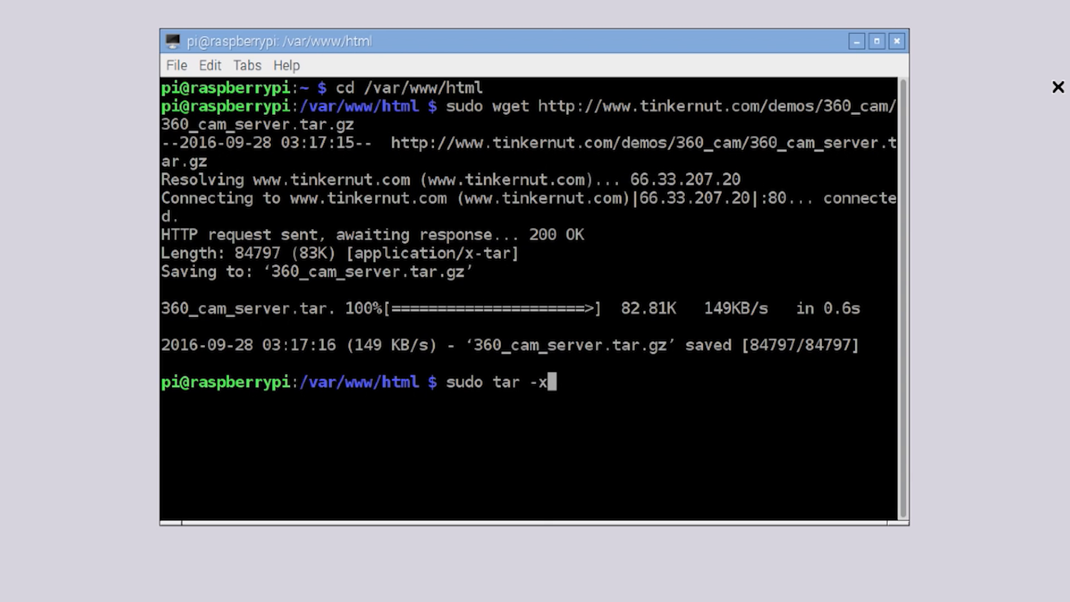
pyautogui.write('zvf 360_cam_server.tar.gz')
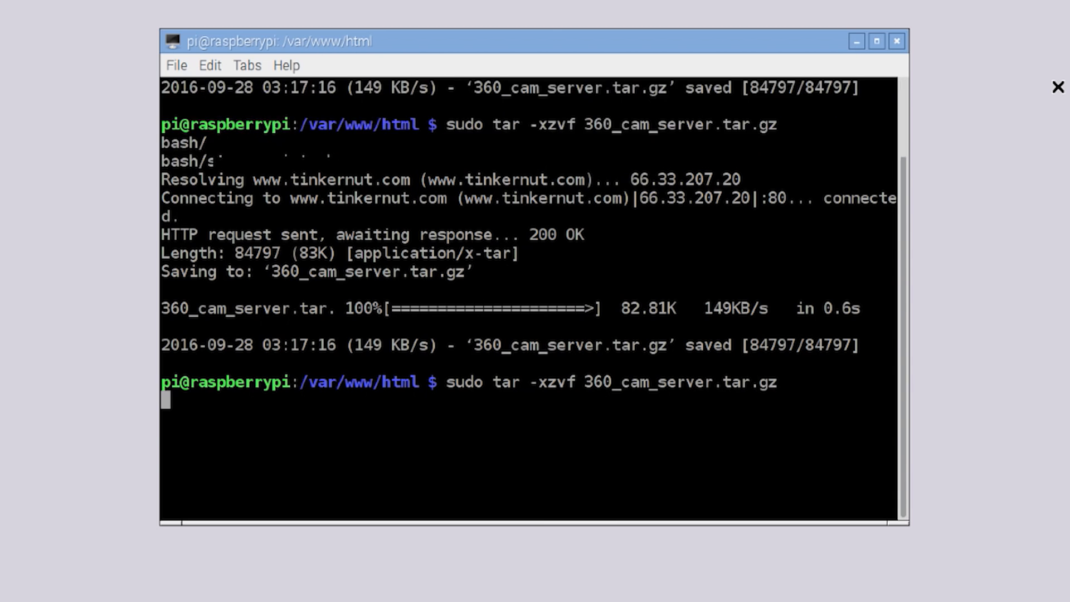
pyautogui.press('Return')
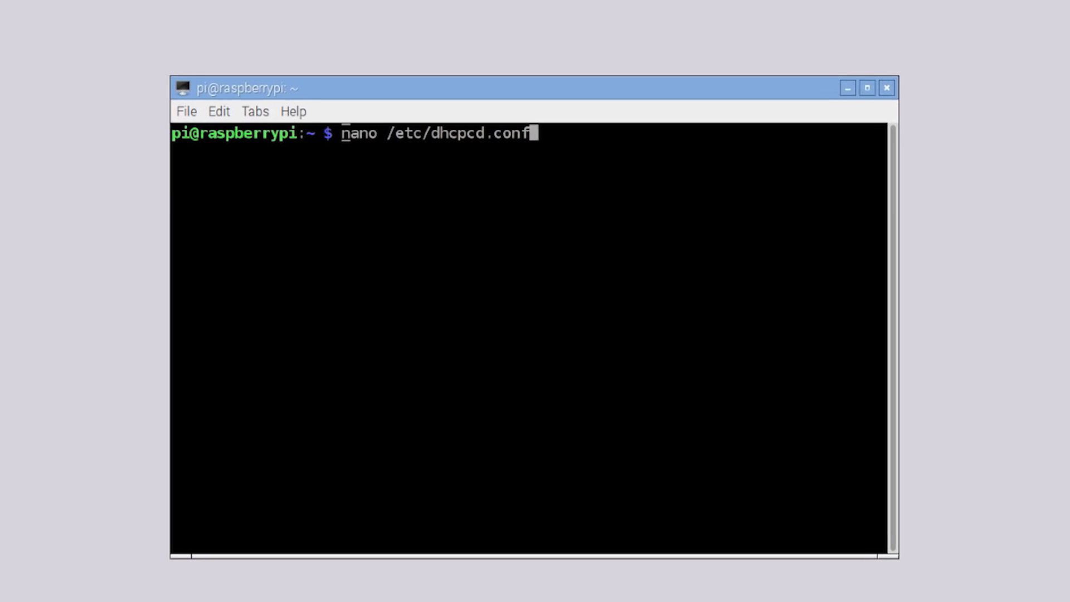
# - Review dhcpcd.conf in nano, then bring up /etc/network/interfaces for editing
pyautogui.press('Return')
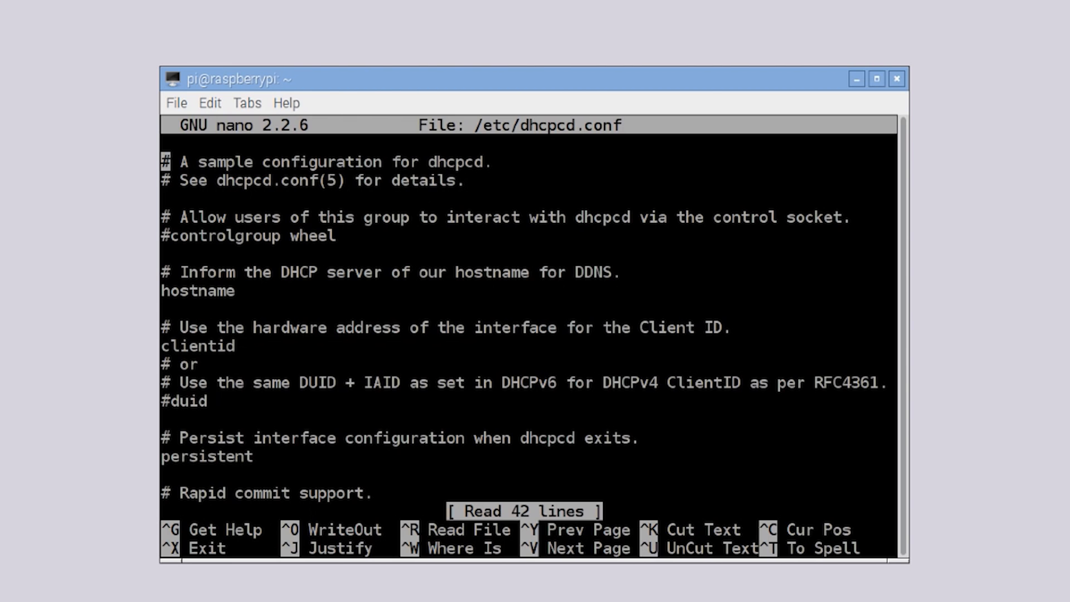
pyautogui.scroll(-3)
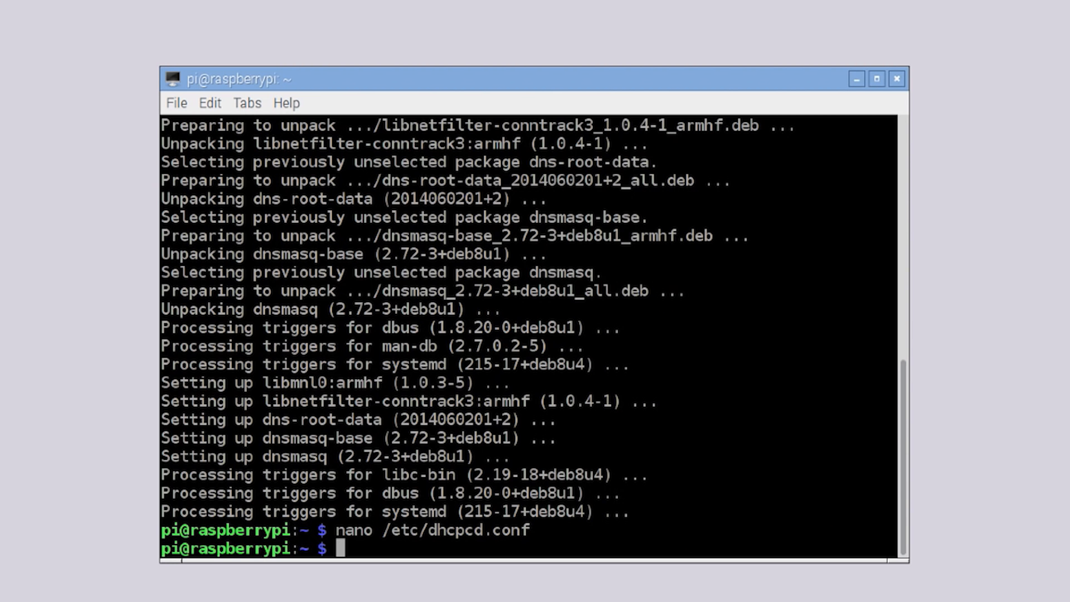
pyautogui.write('sudo nano /etc/network/interfaces')
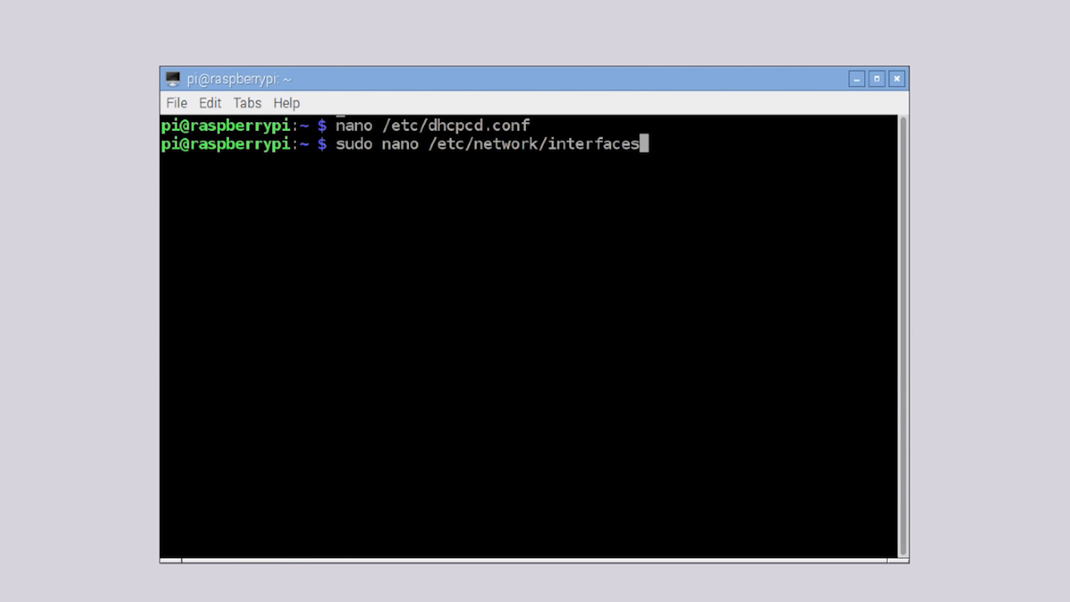
pyautogui.press('Return')
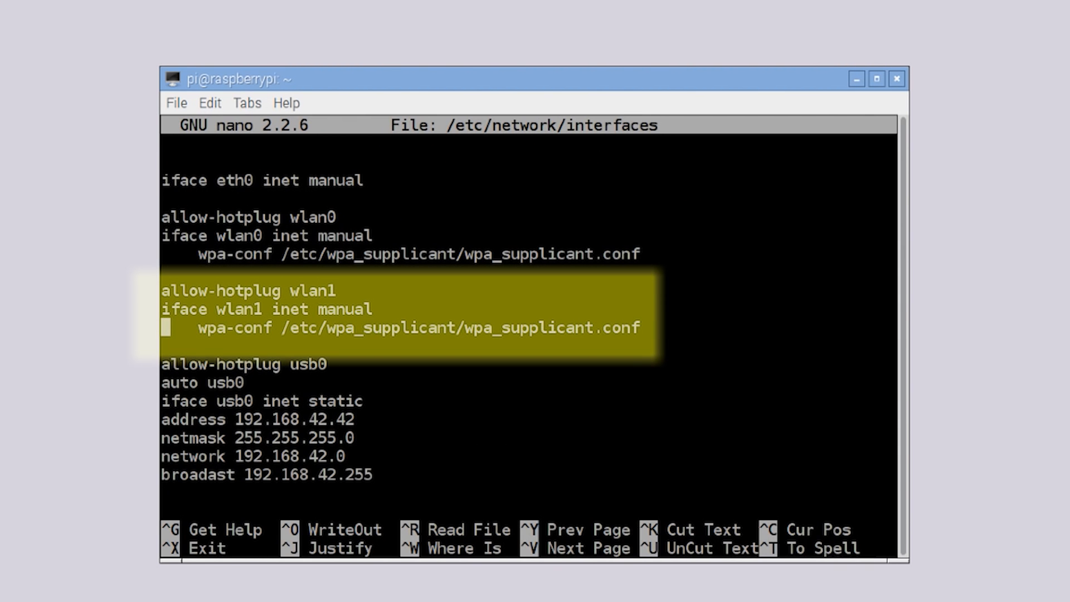
# - Give wlan1 static address 192.168.101.1 with netmask and broadcast, comment out wpa-conf, and save
pyautogui.write('#')
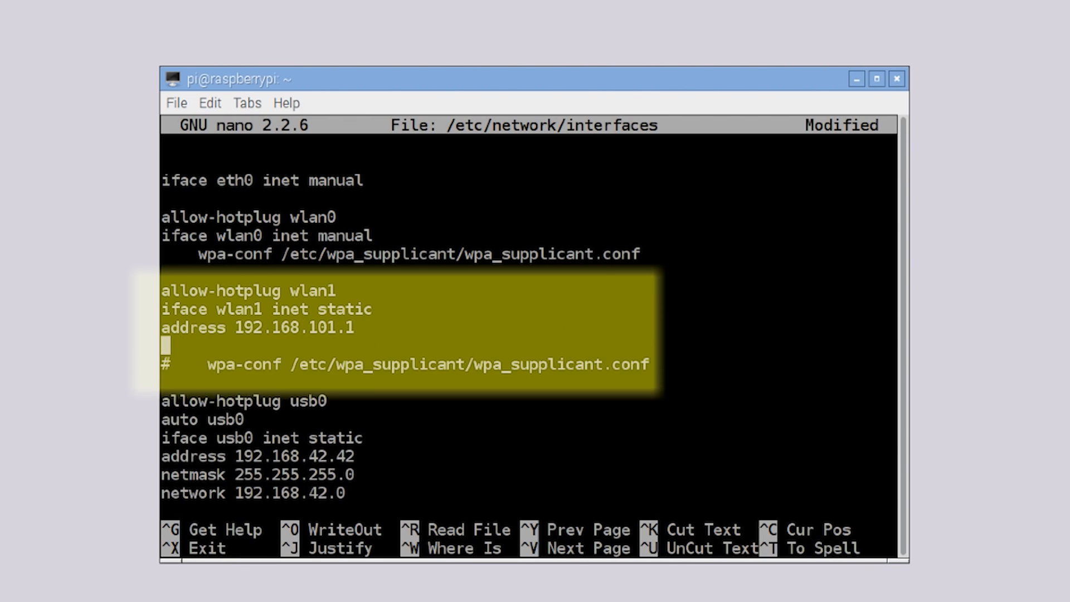
pyautogui.write('netmask 192.168')
pyautogui.write('broadcast 192.168.101.255')
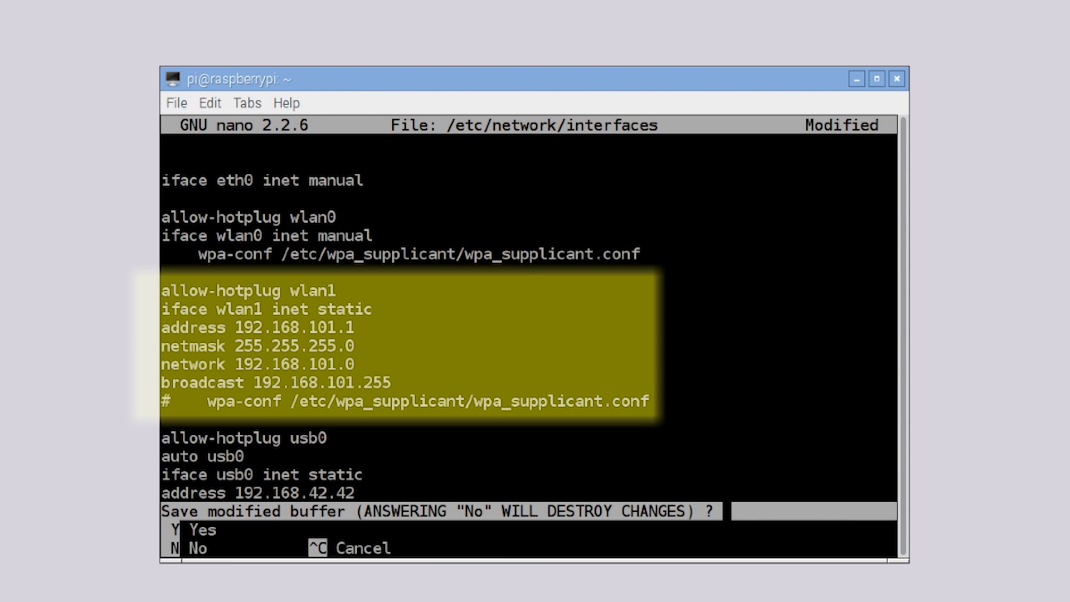
pyautogui.press('y')
pyautogui.write('sudo service dhcpcd restart')
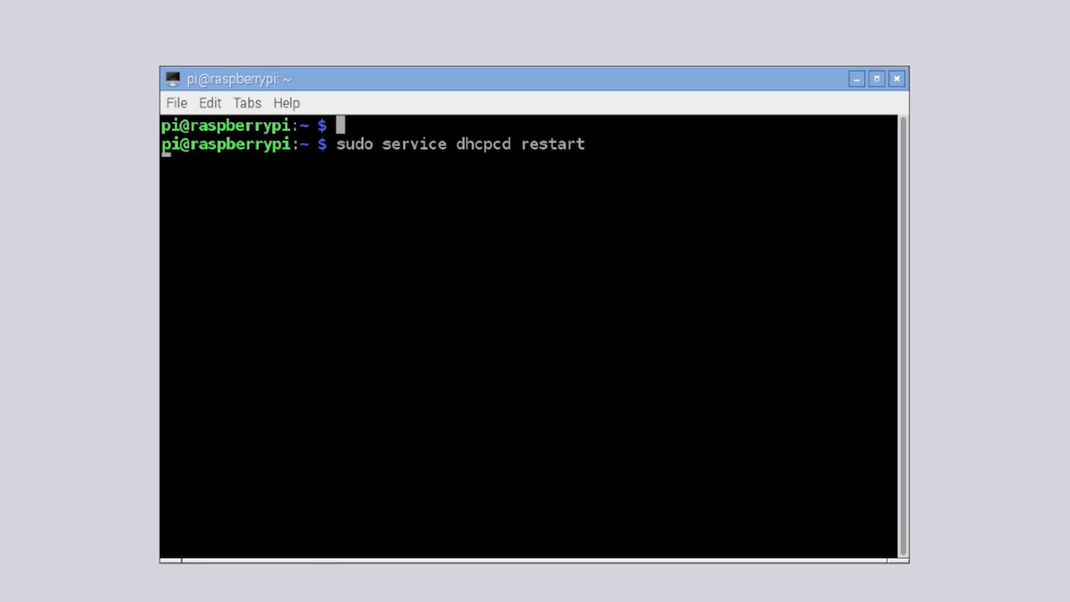
# - Take the wlan1 interface down with sudo ifdown wlan1
pyautogui.write('sudo ifdown wlan1')
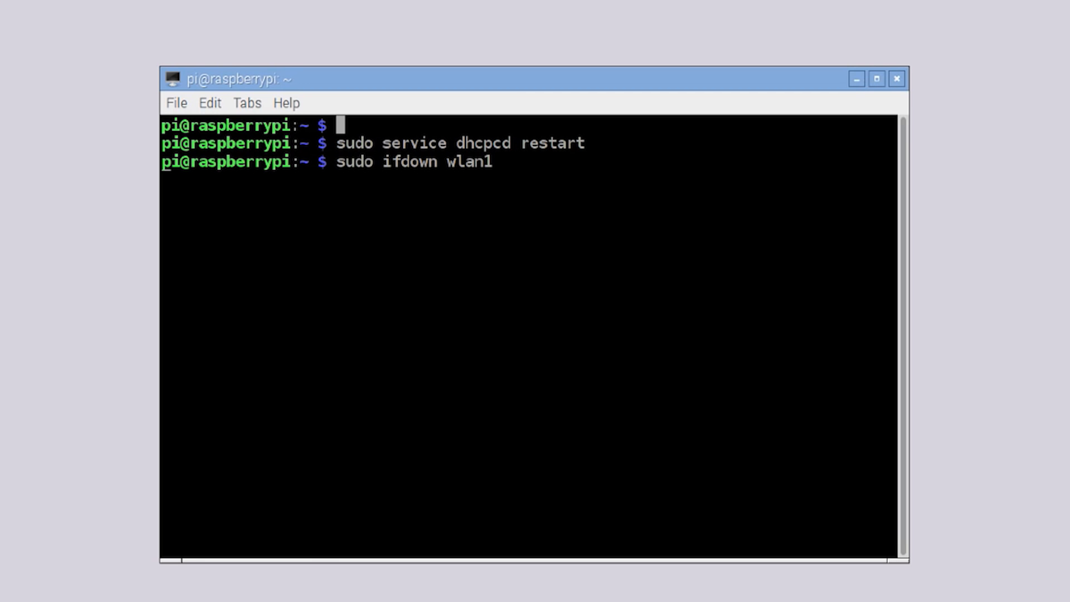
pyautogui.press('Return')
pyautogui.write('sudo apt-get install hostapd')
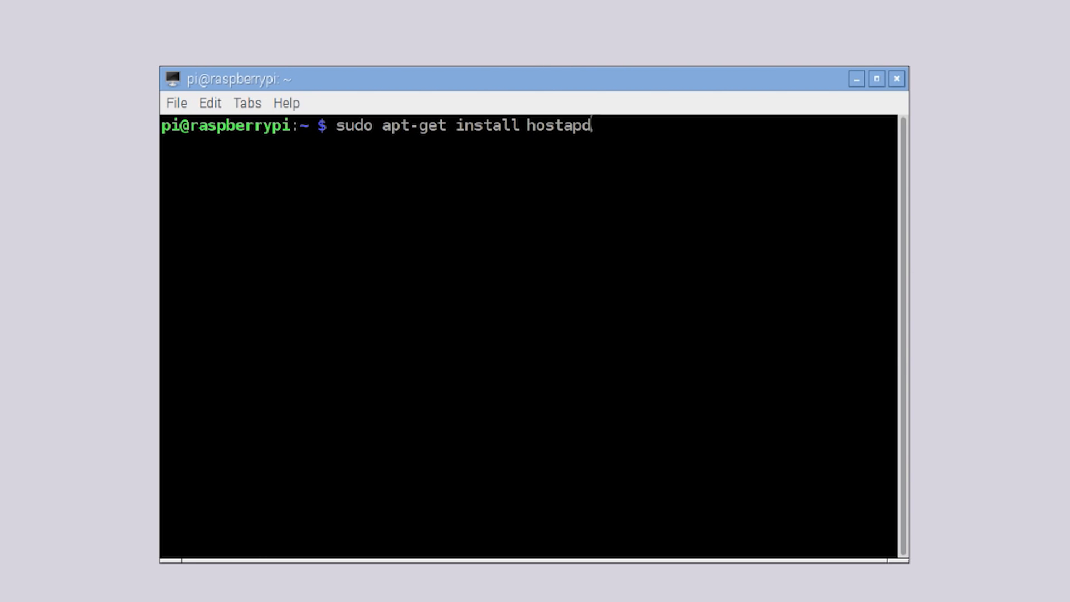
# - Install hostapd, configure hostapd.conf for SSID 360_cam on wlan1 channel 6, and set DAEMON_CONF to /etc/hostapd/hostapd.conf
pyautogui.press('Return')
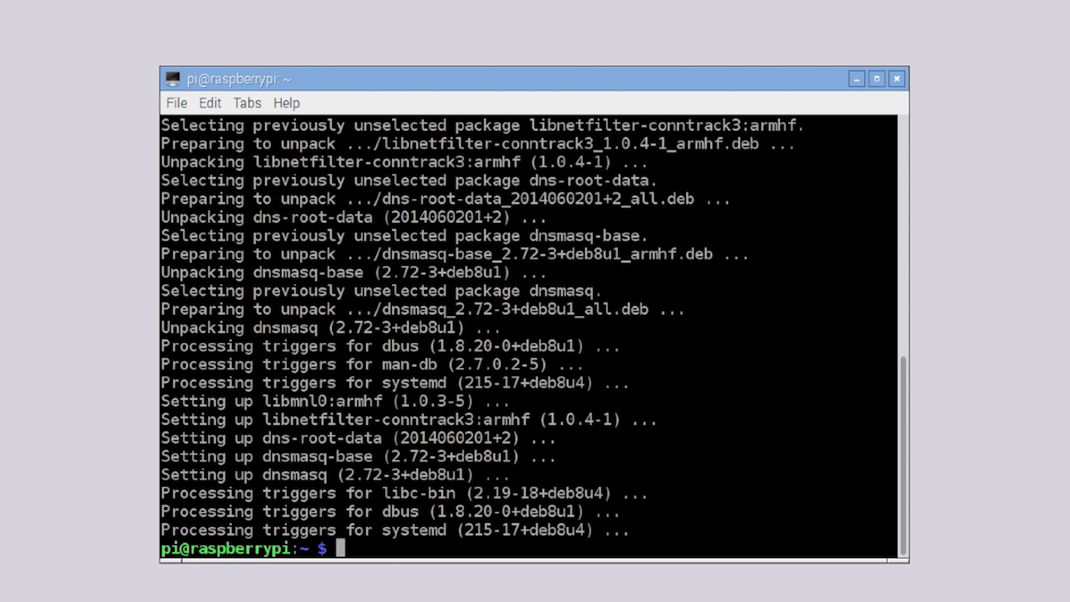
pyautogui.write('sudo nano /etc/hostapd/hos')
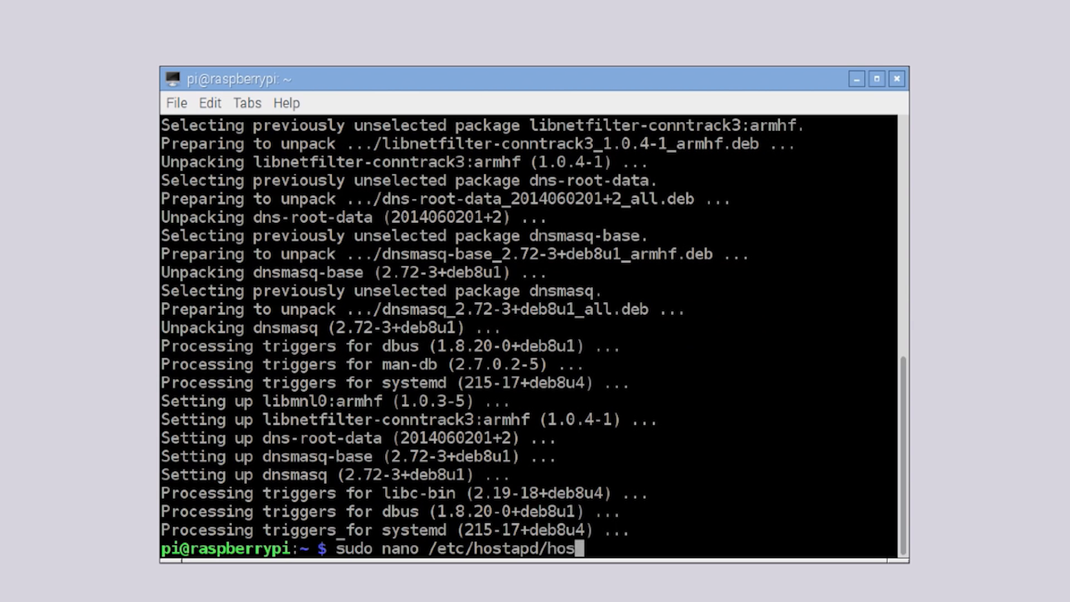
pyautogui.press('Return')
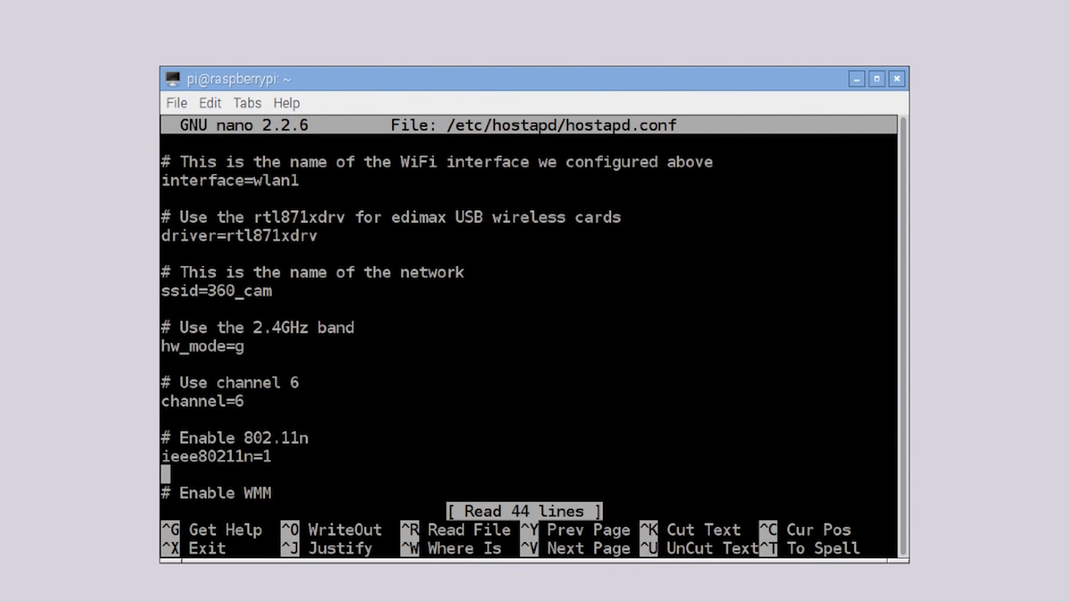
pyautogui.scroll(-3)
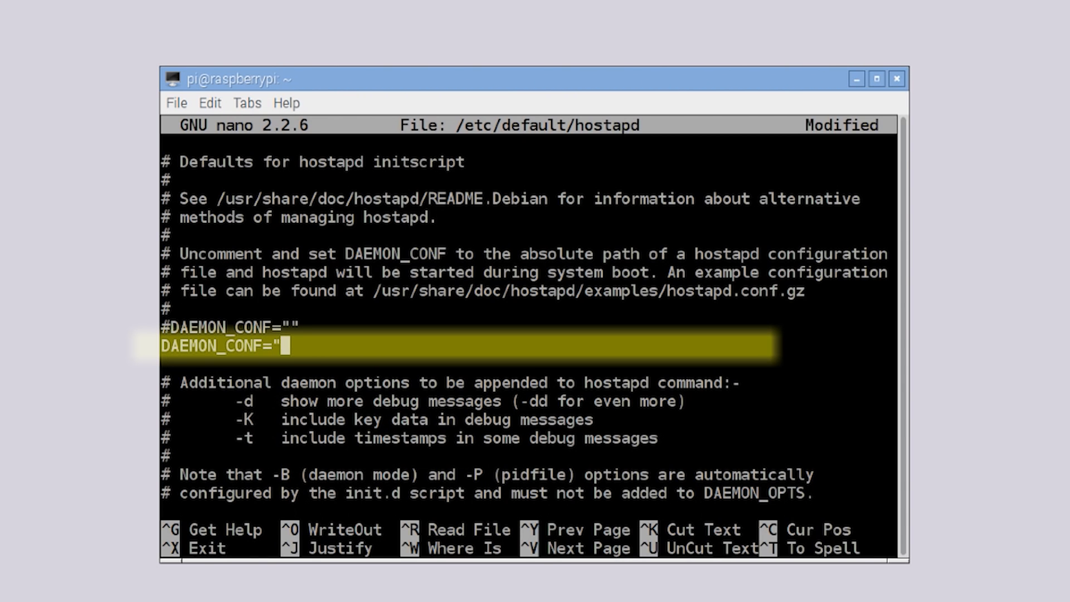
pyautogui.write('/etc/hostapd/hostapd.conf')
pyautogui.write('sudo apt-get install dnsmasq')
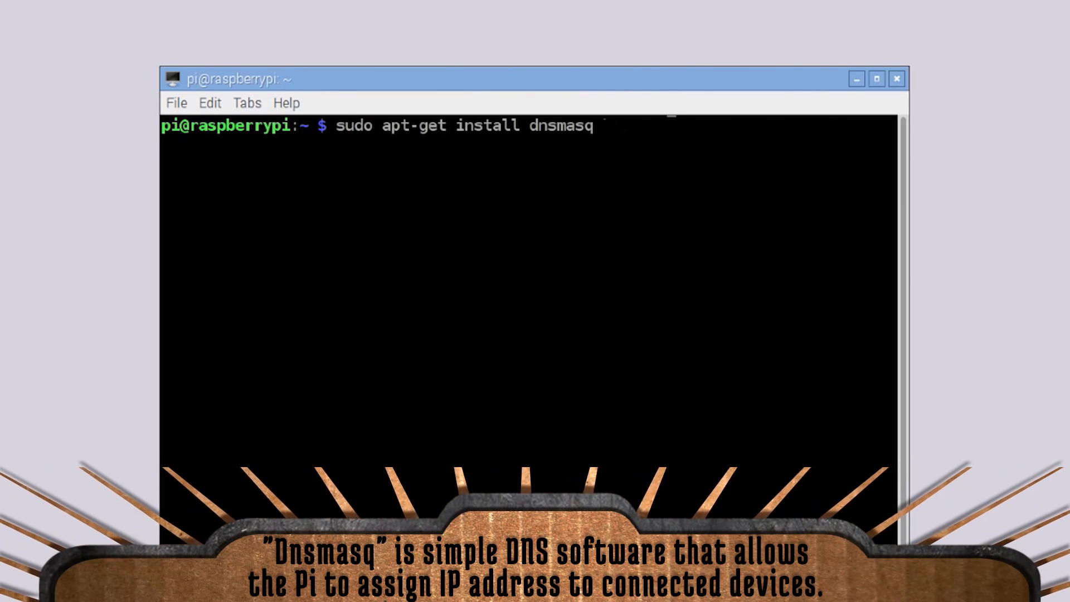
# - Install dnsmasq, back up the config as /etc/dnsmasq.conf.bak, and edit the new dnsmasq.conf for wlan1 at 192.168.101.1
pyautogui.press('Return')
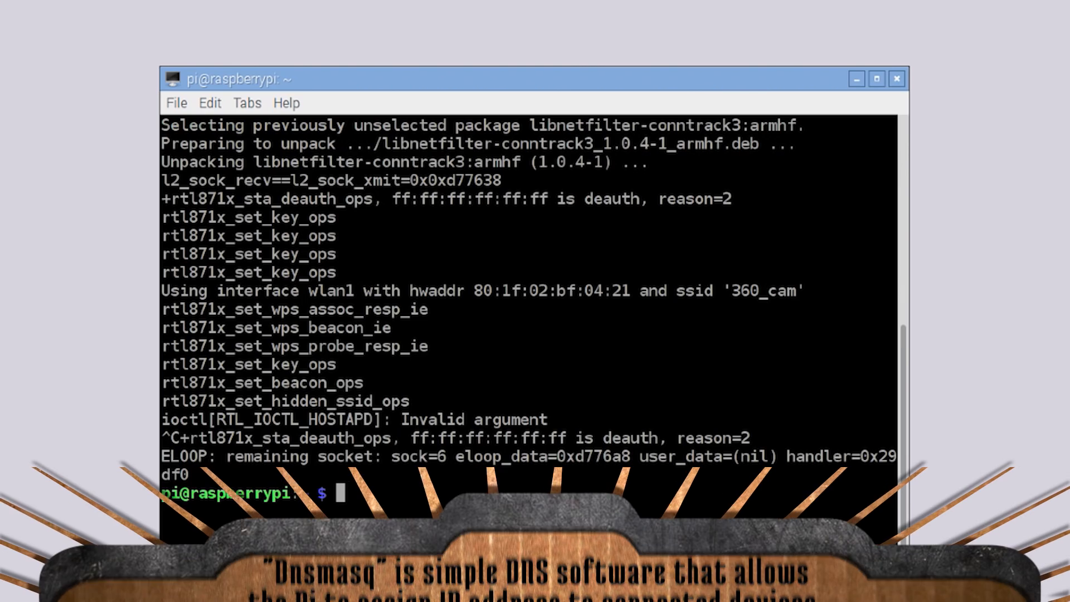
pyautogui.write('sudo mv /etc/dnsmasq.conf /etc/dnsmasq.conf.bak')
pyautogui.write('sudo nano dnsmasq.conf')
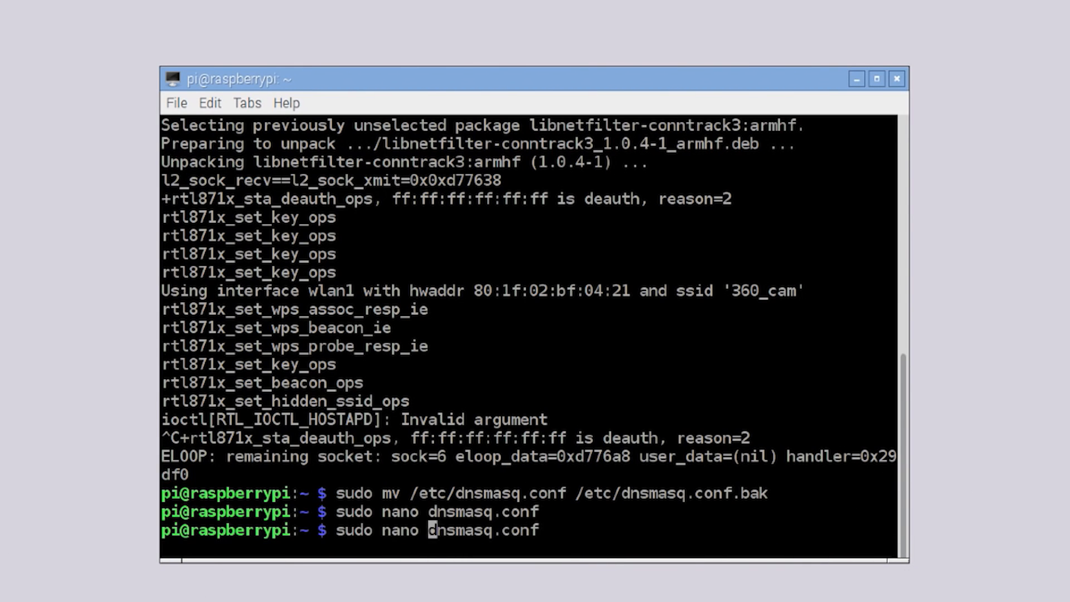
pyautogui.press('Return')
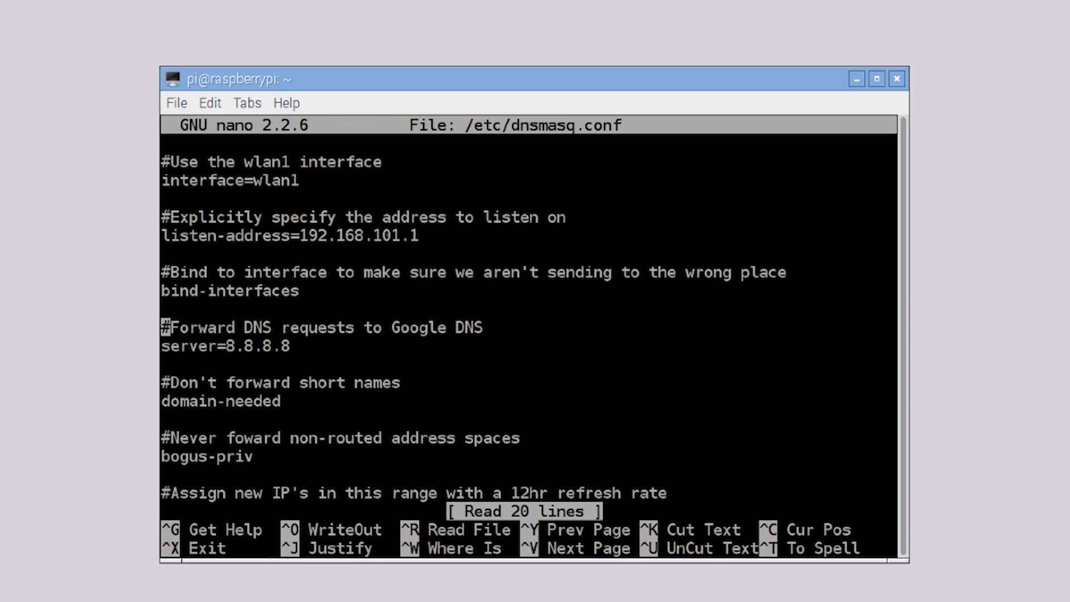
pyautogui.press('Down')
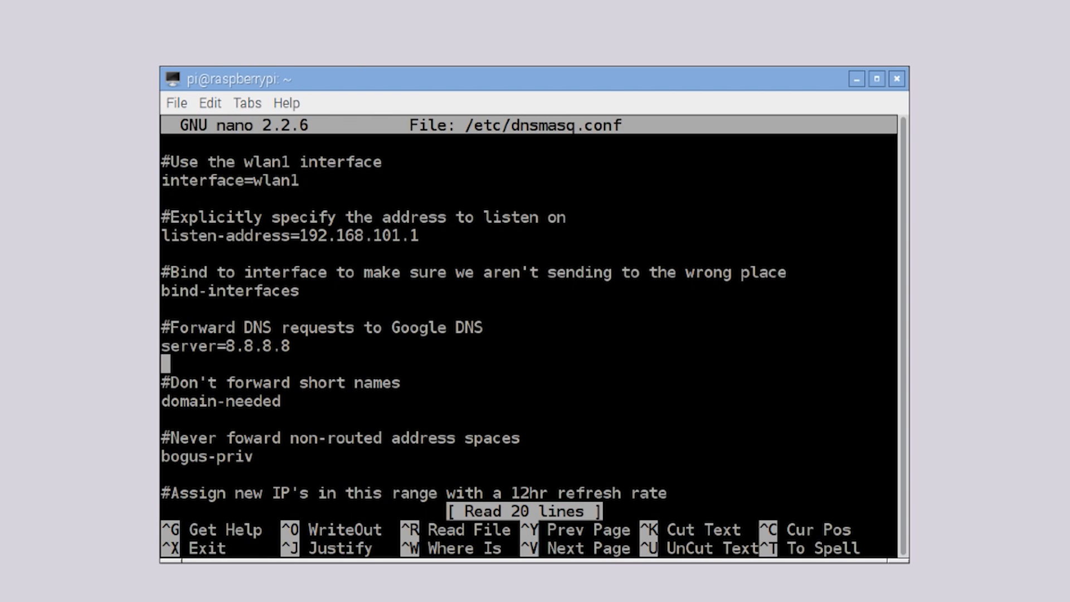